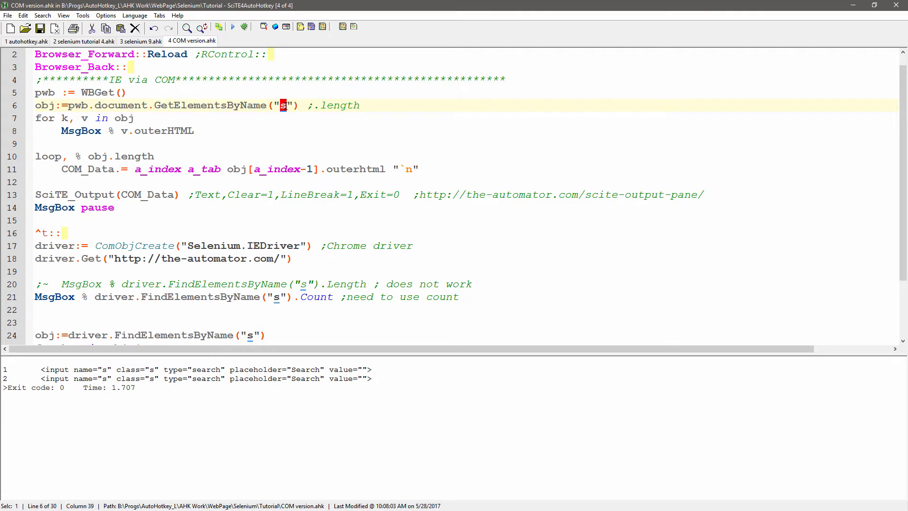
pyautogui.moveTo(247, 120)
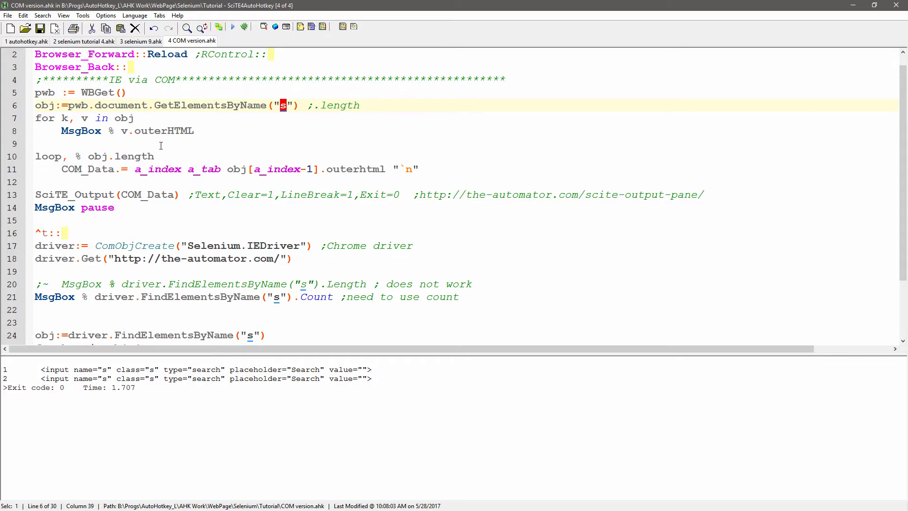
pyautogui.moveTo(590, 152)
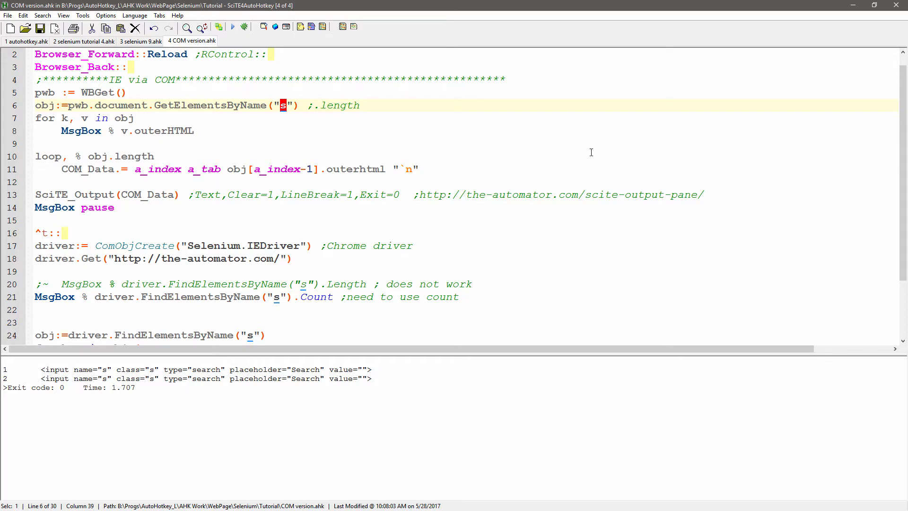
# - Run the script and trigger the IE COM loop, producing the _NewEnum error
pyautogui.click(233, 27)
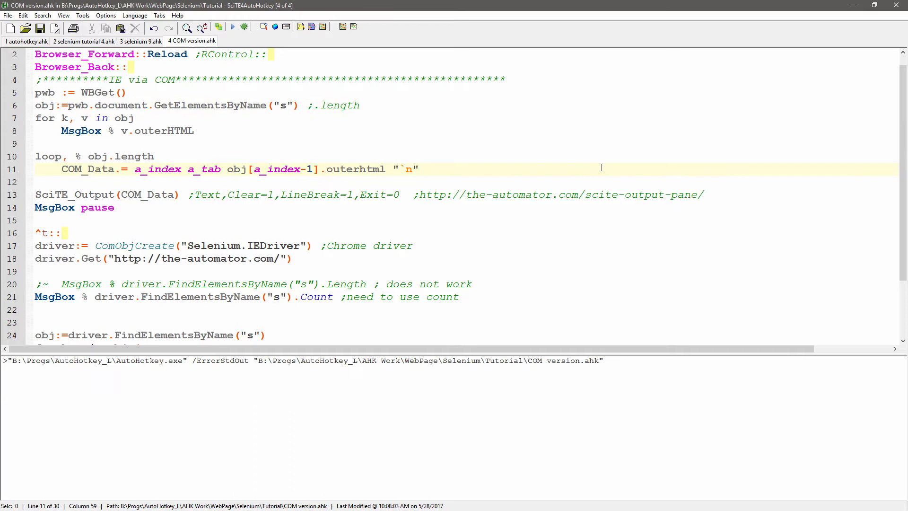
pyautogui.click(232, 28)
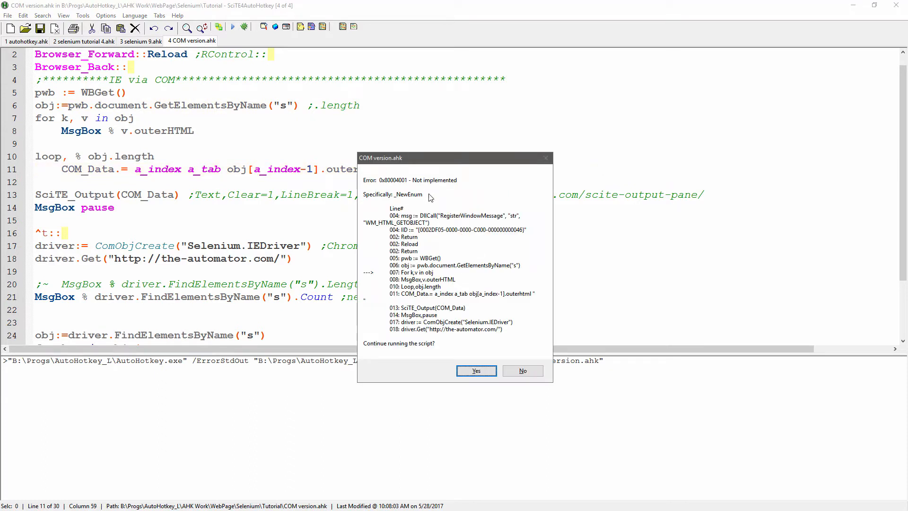
pyautogui.moveTo(405, 201)
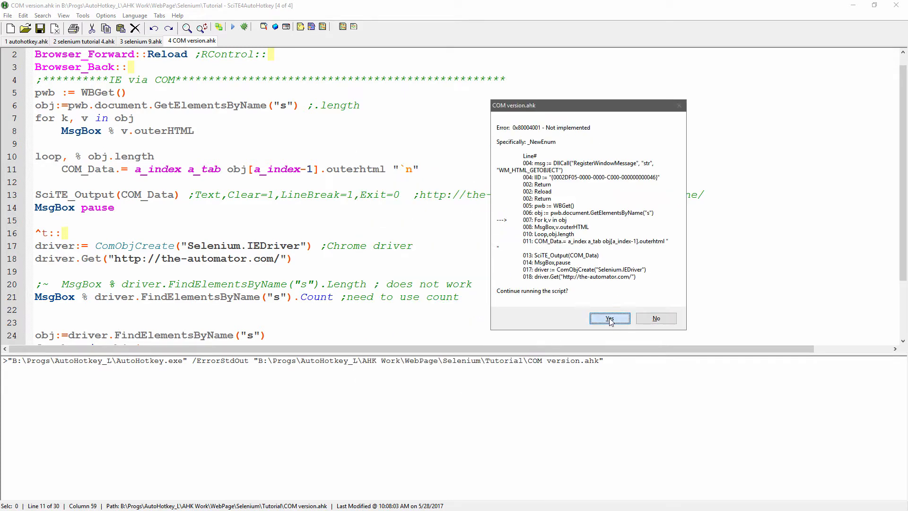
# - Continue past the error, then add a ';zero based' comment to line 11
pyautogui.click(608, 318)
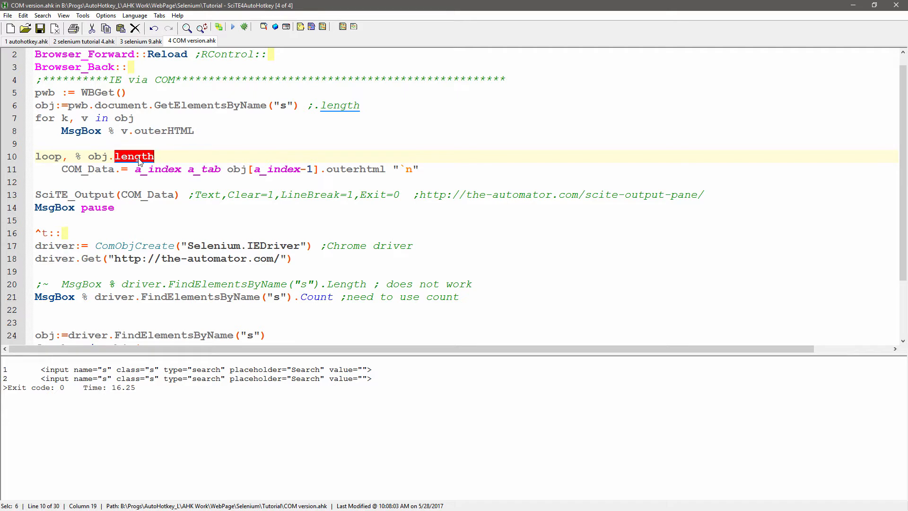
pyautogui.moveTo(91, 167)
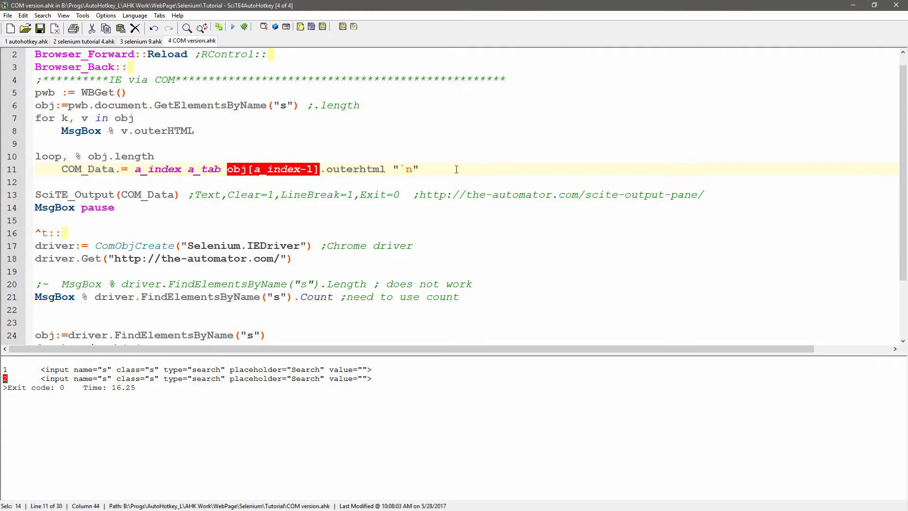
pyautogui.write(';zero based')
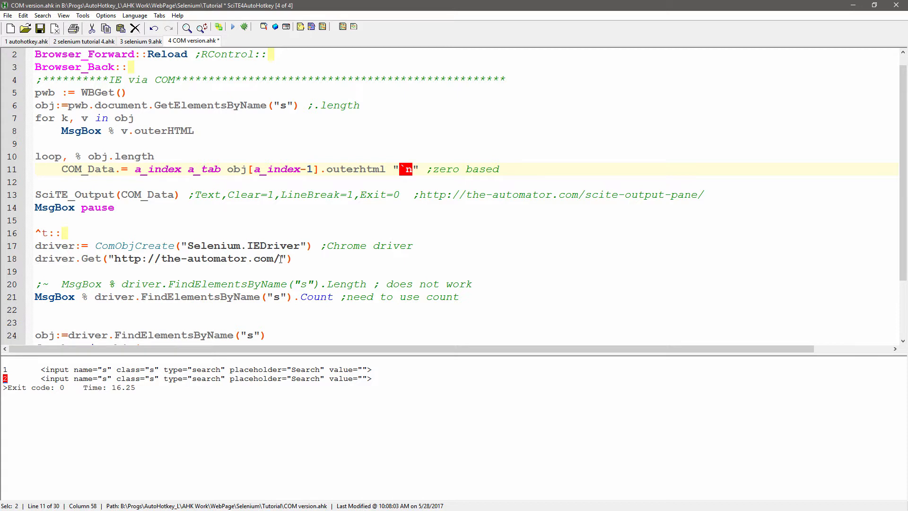
# - Select the word Length on line 20 to compare it with Count
pyautogui.click(343, 284)
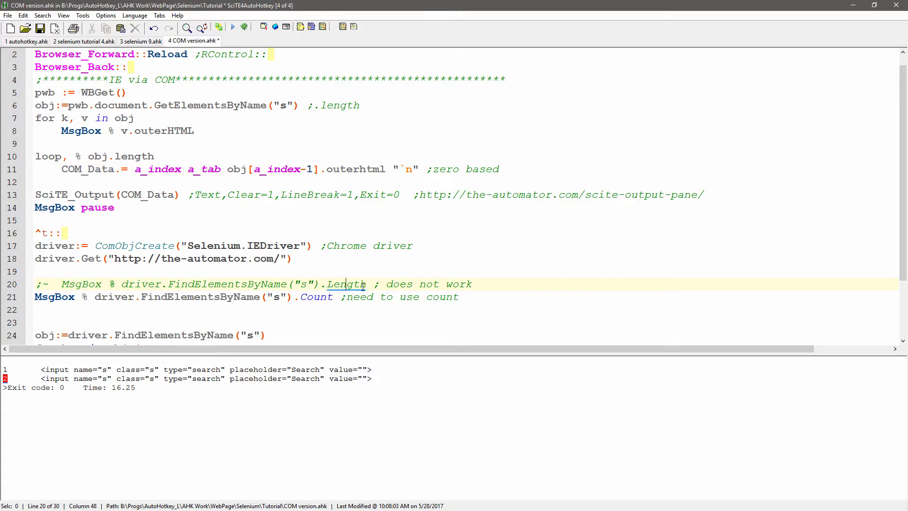
pyautogui.doubleClick(345, 283)
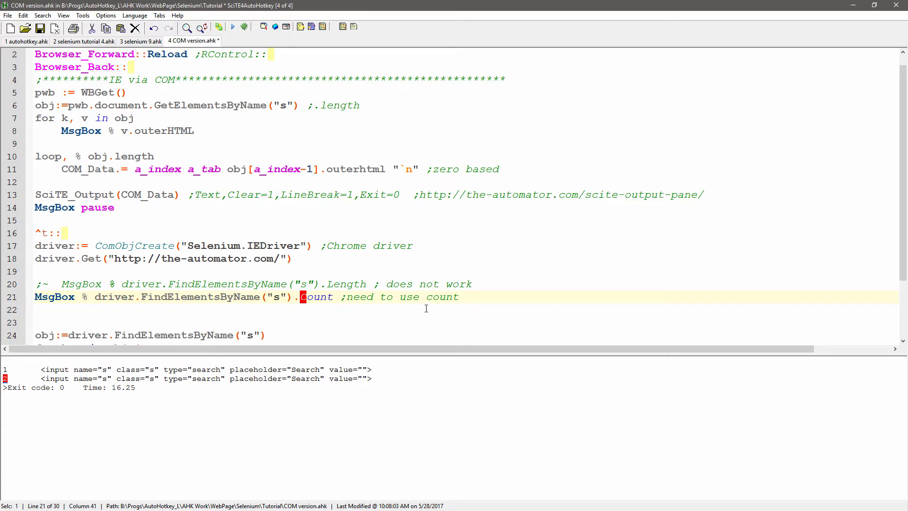
pyautogui.moveTo(346, 308)
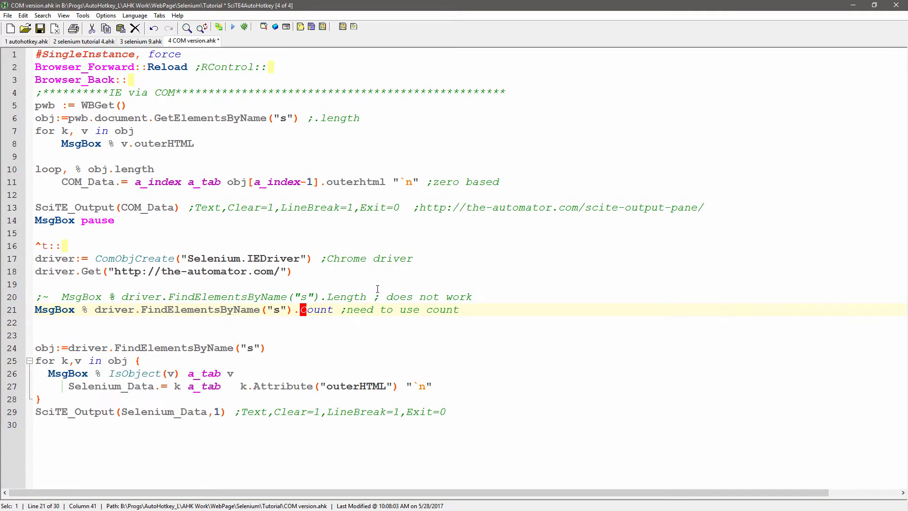
pyautogui.moveTo(398, 261)
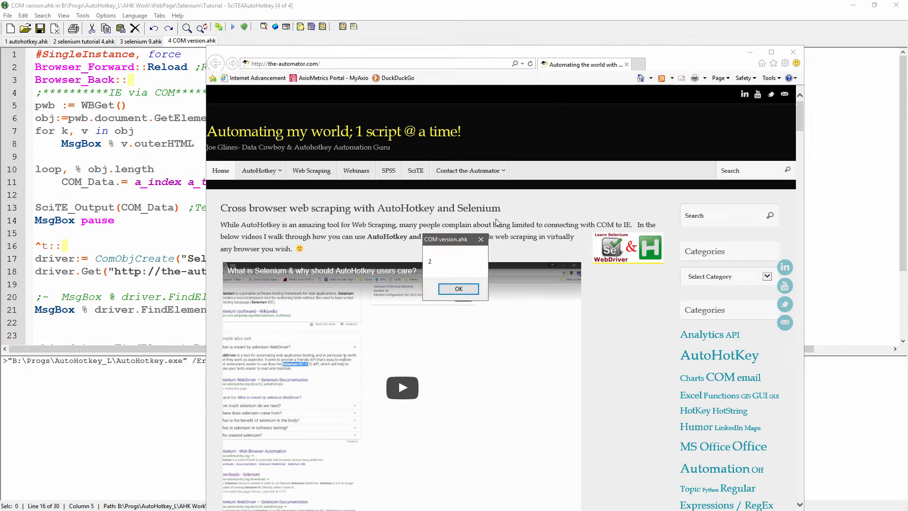
pyautogui.moveTo(407, 271)
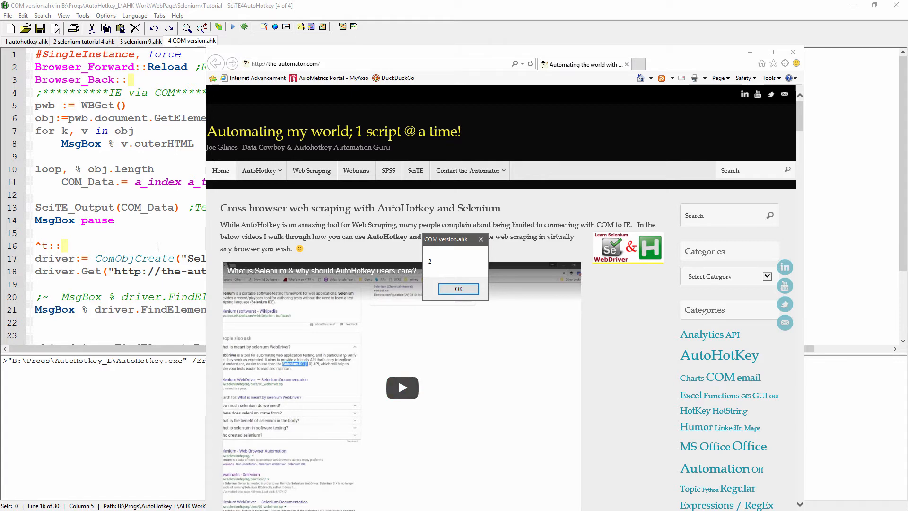
# - Return to the script editor after the Selenium page reports 2 inputs
pyautogui.click(458, 288)
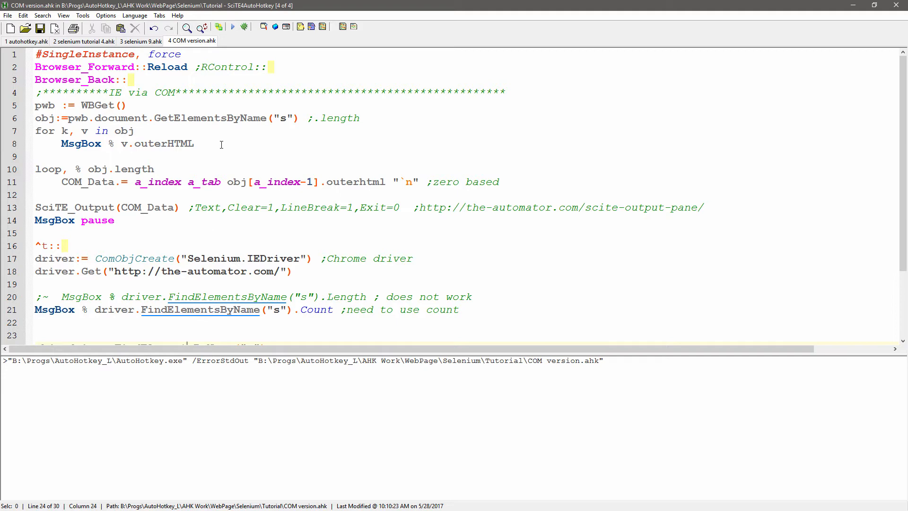
pyautogui.moveTo(238, 118)
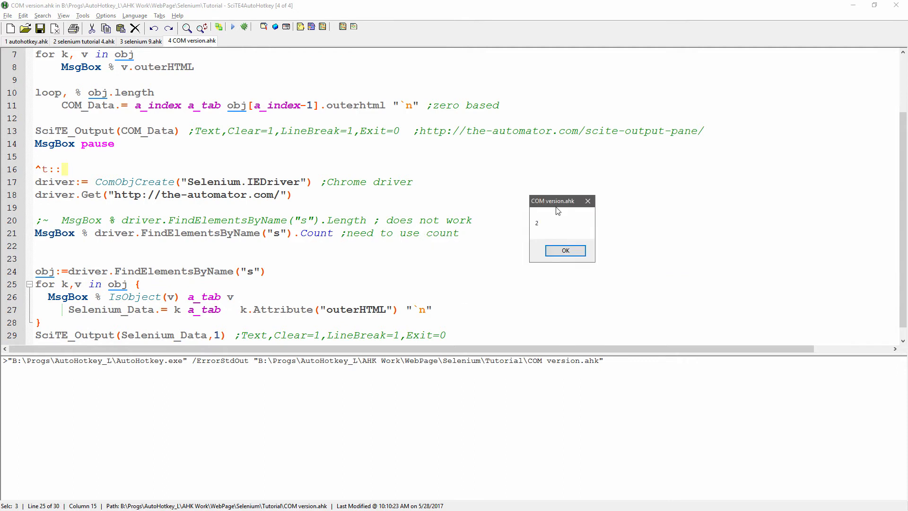
# - Dismiss the count-of-2 message, then the Selenium loop's 0 and 9 message
pyautogui.click(564, 250)
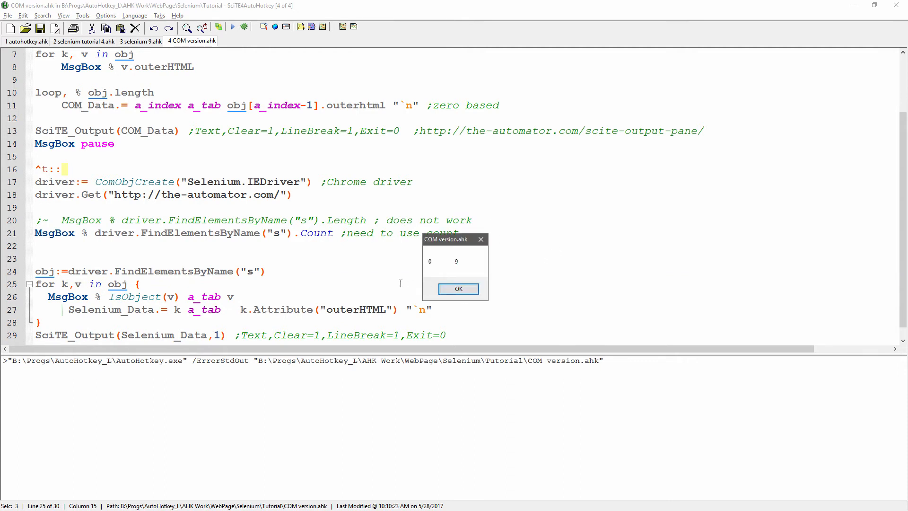
pyautogui.moveTo(264, 302)
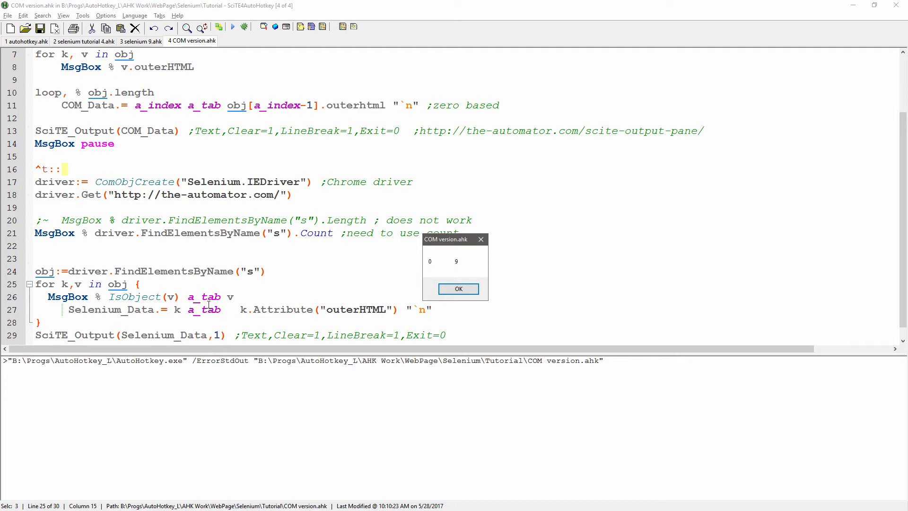
pyautogui.click(457, 289)
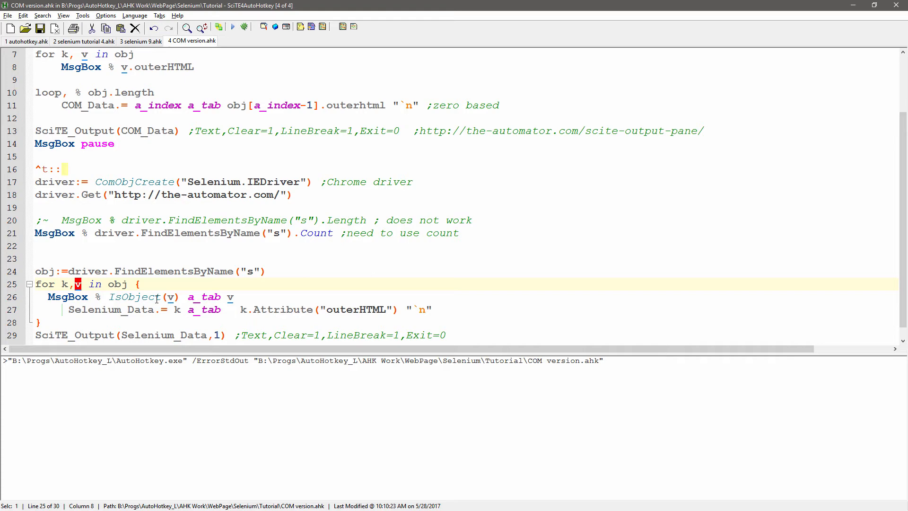
# - Go to the IsObject debug line and dismiss the 0 and 9 message box
pyautogui.click(232, 26)
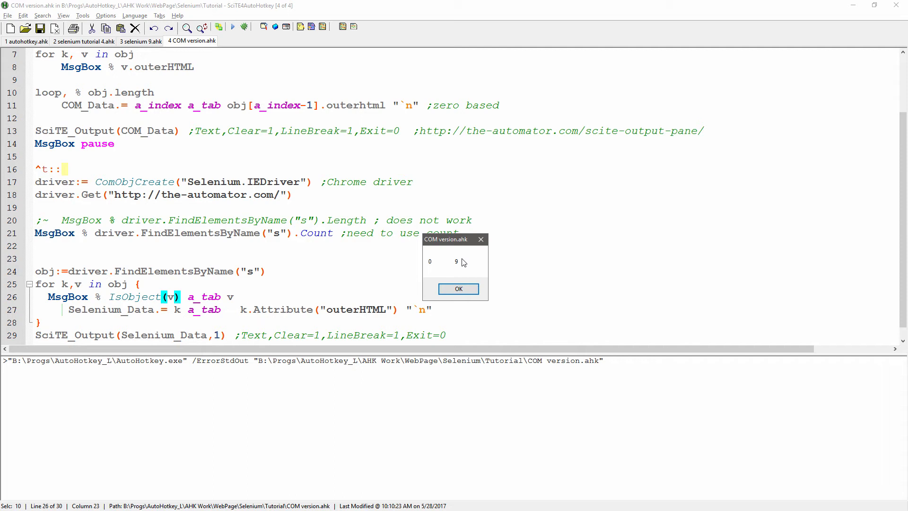
pyautogui.moveTo(284, 289)
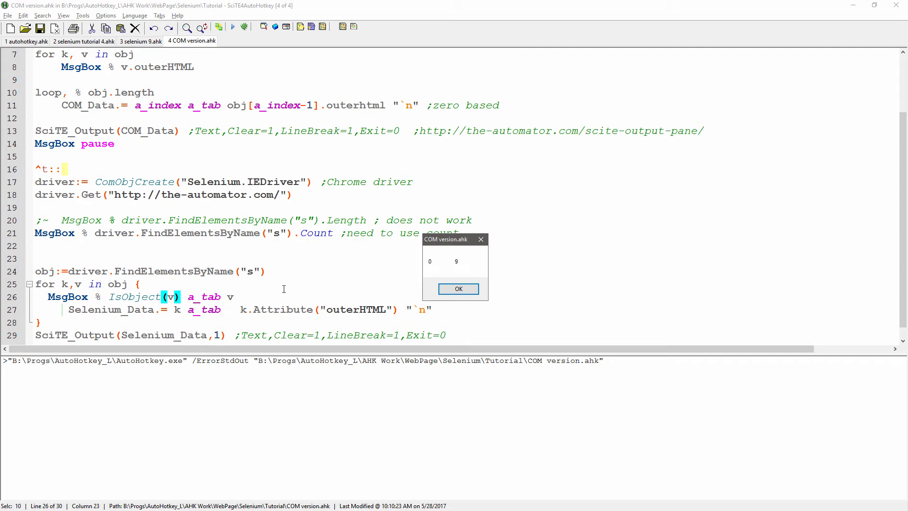
pyautogui.click(458, 288)
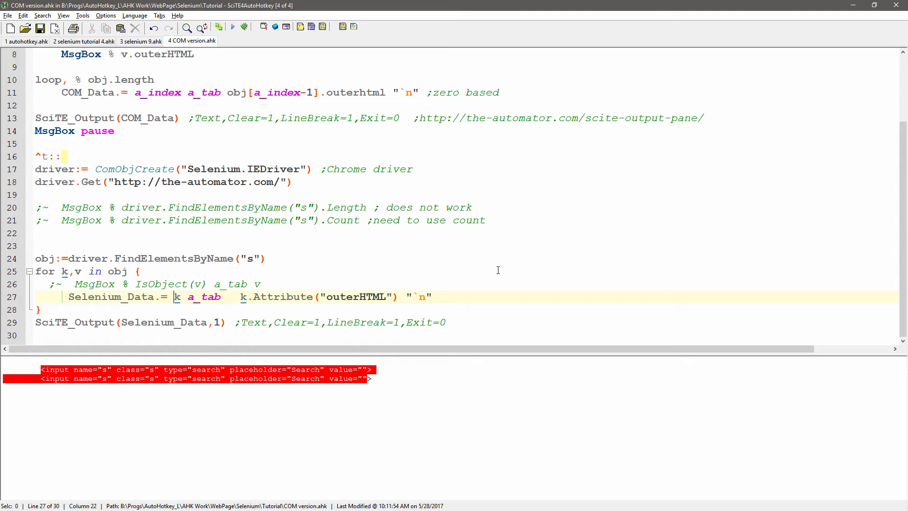
# - Insert 'a_index a_tab' before k on line 27
pyautogui.write('a_index')
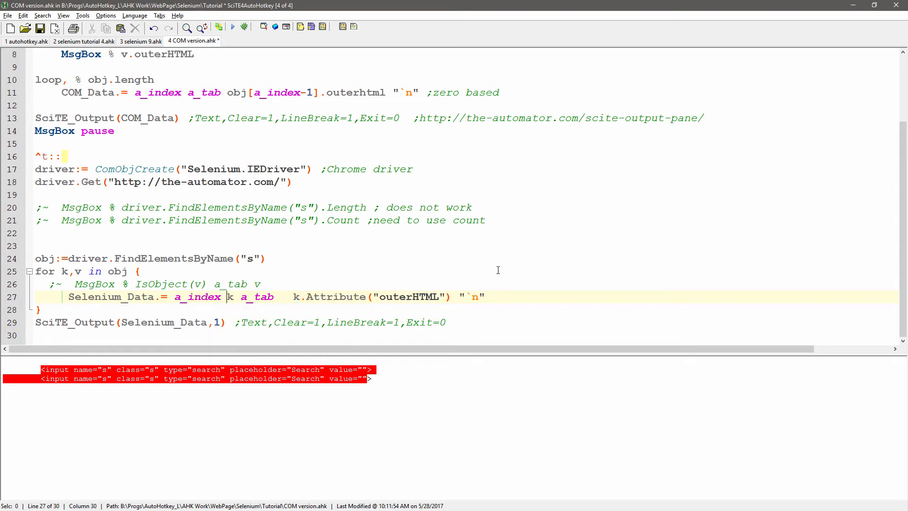
pyautogui.write('a_tab')
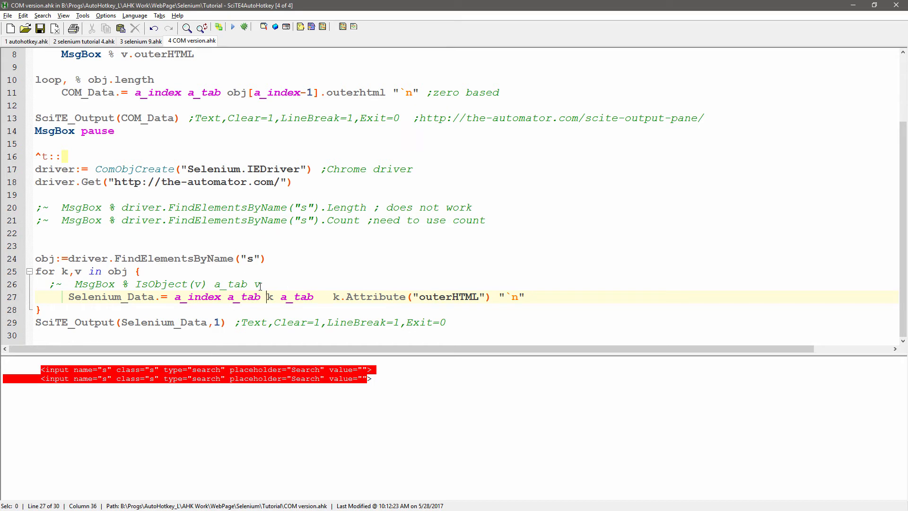
pyautogui.moveTo(385, 258)
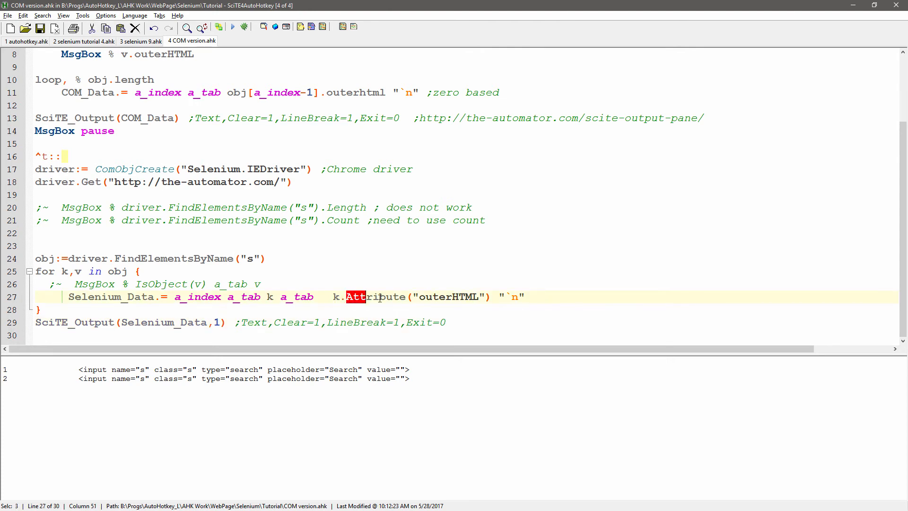
pyautogui.moveTo(346, 297); pyautogui.dragTo(493, 296)
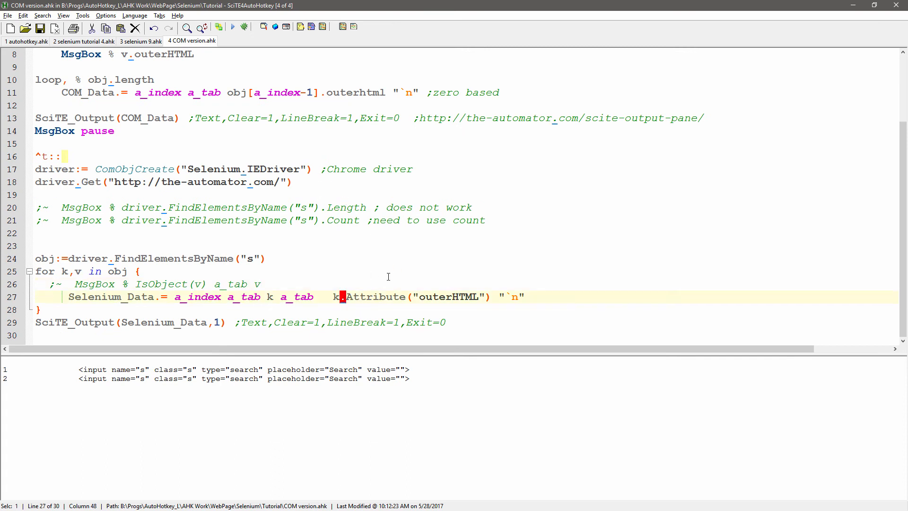
pyautogui.write('item')
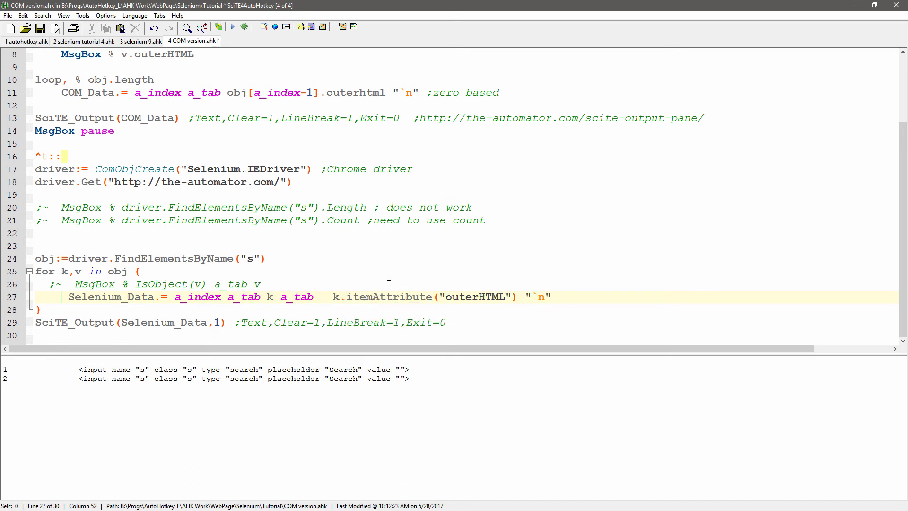
pyautogui.write('[]')
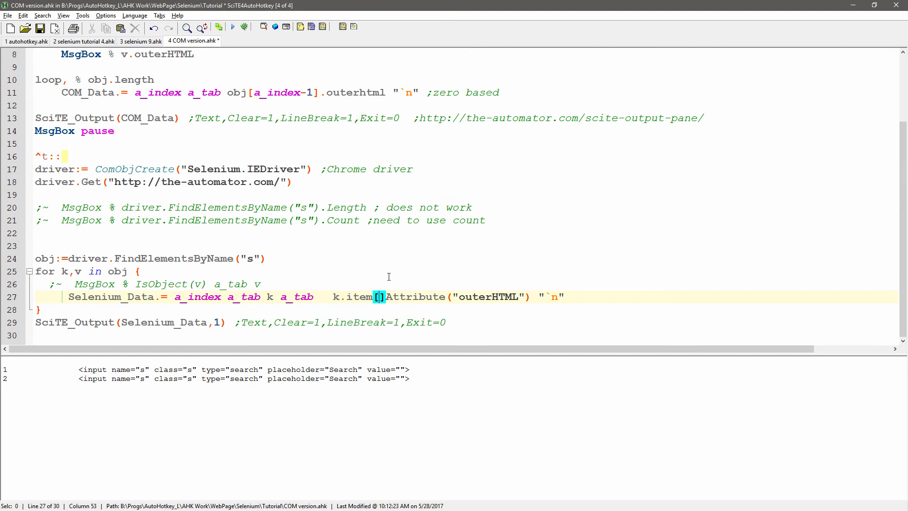
pyautogui.write('a_')
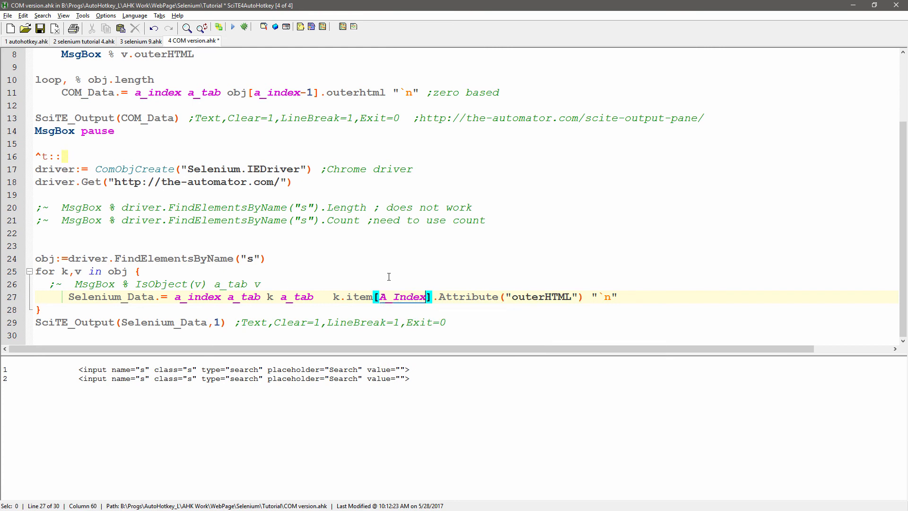
pyautogui.moveTo(232, 312)
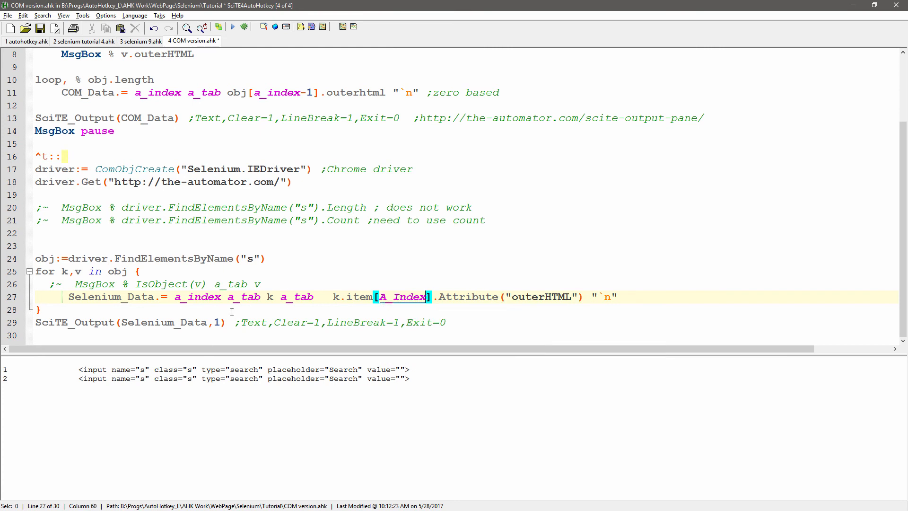
pyautogui.moveTo(399, 294)
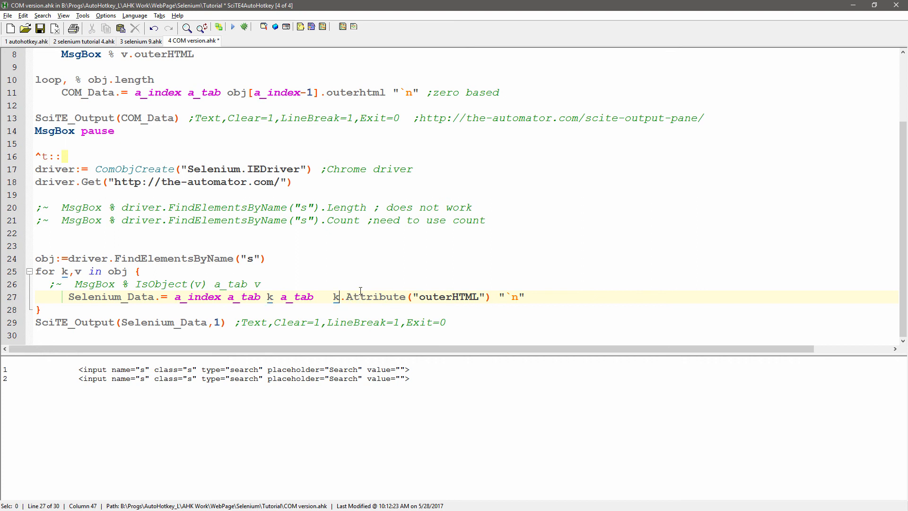
pyautogui.moveTo(330, 306)
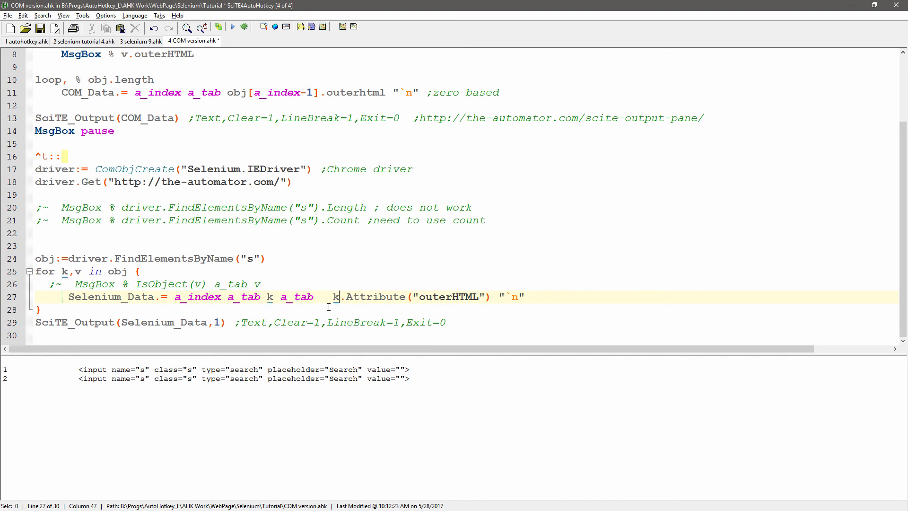
pyautogui.moveTo(333, 297); pyautogui.dragTo(490, 296)
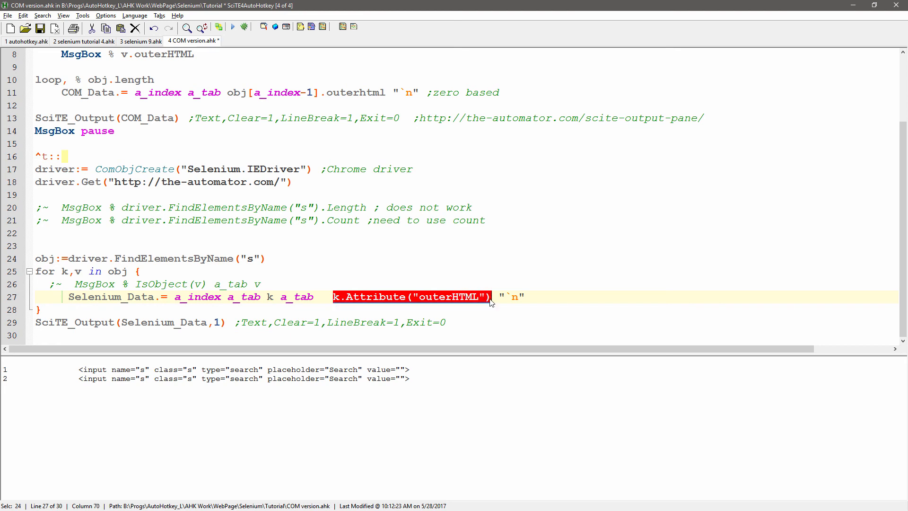